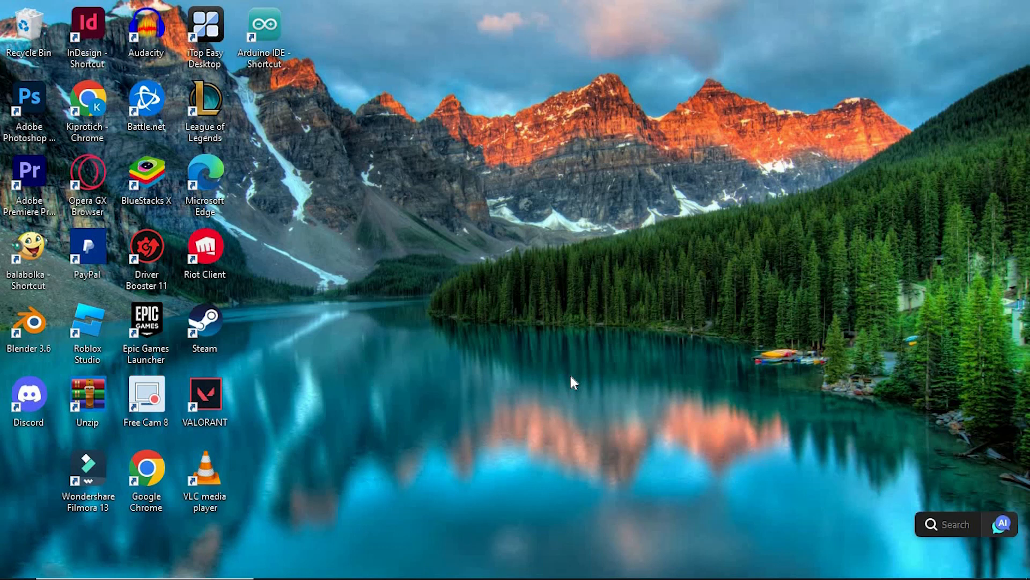
pyautogui.moveTo(568, 381)
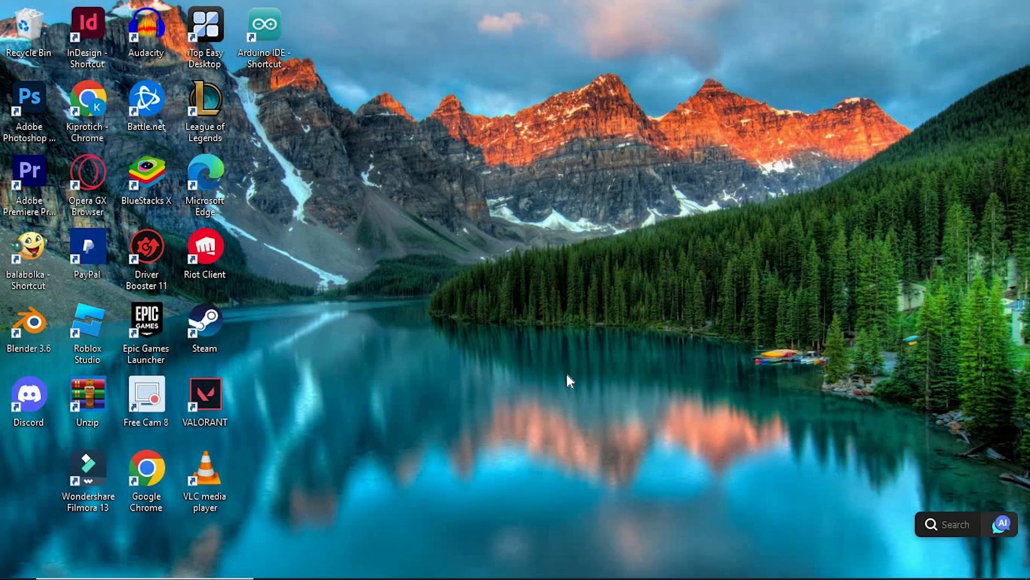
pyautogui.moveTo(99, 105)
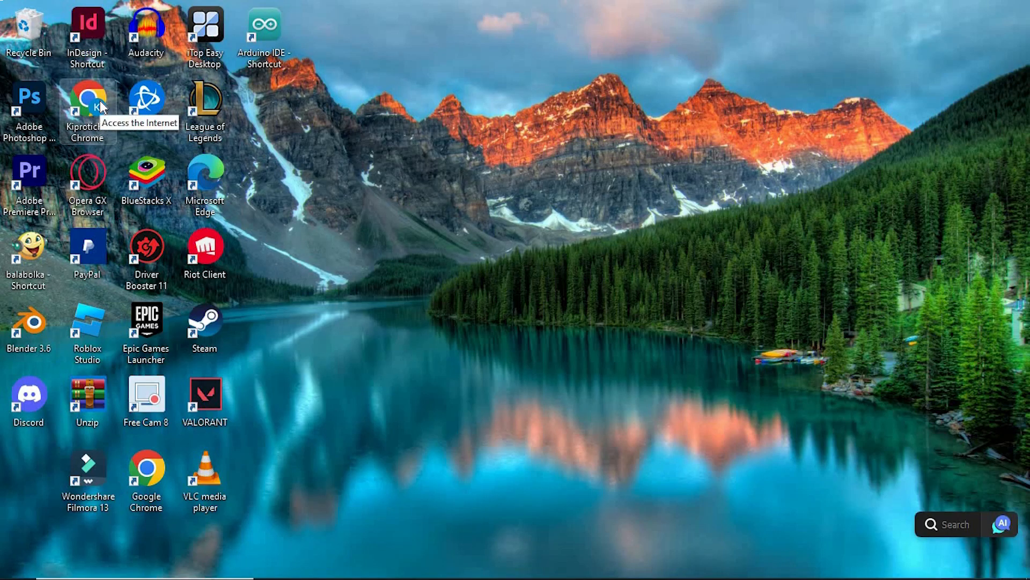
# Step: Launch Chrome and search Google for 'notion' using the recent suggestion
pyautogui.doubleClick(87, 102)
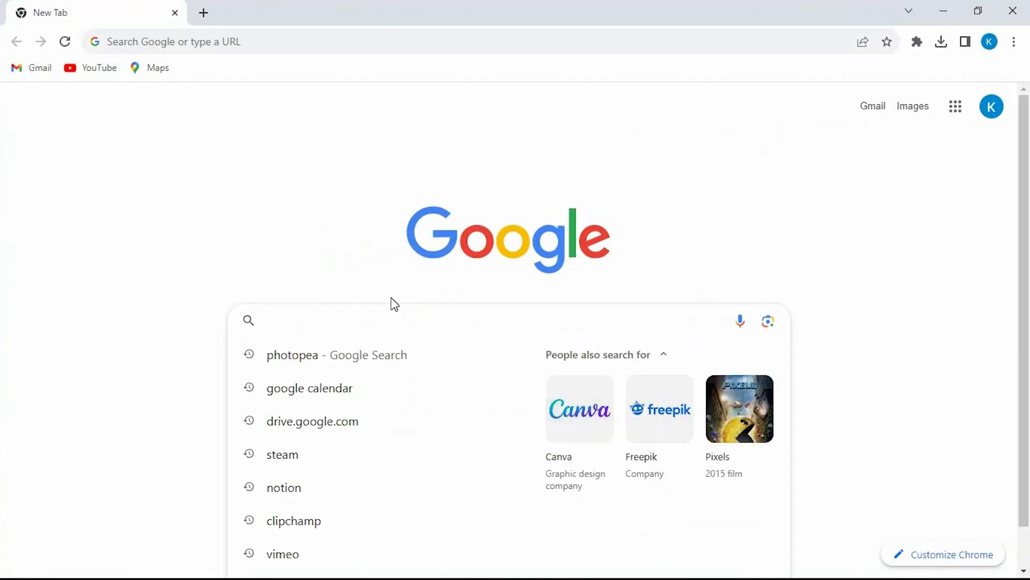
pyautogui.click(283, 487)
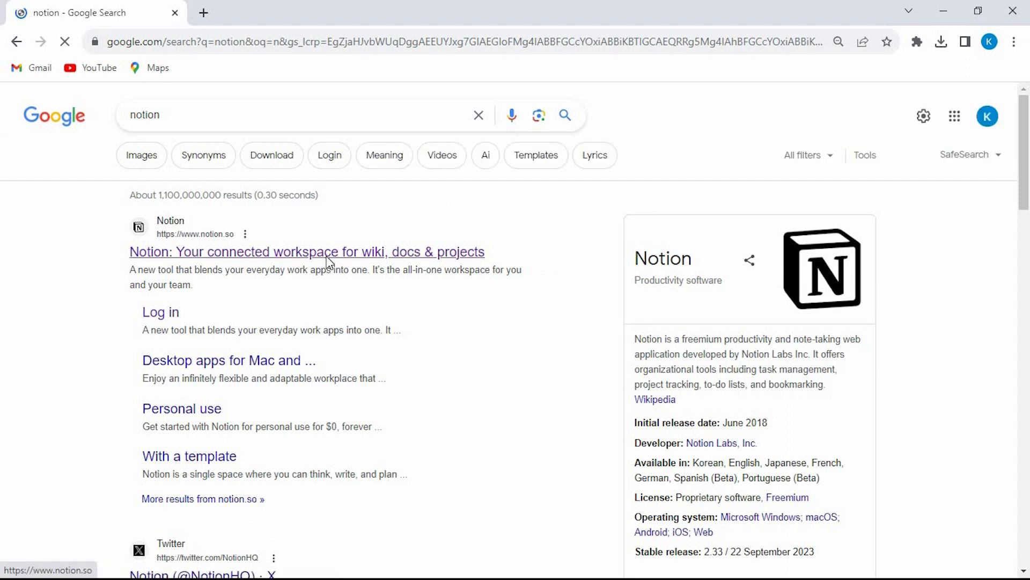
# Step: Open Notion from the results and create a new page titled 'Resize'
pyautogui.click(307, 251)
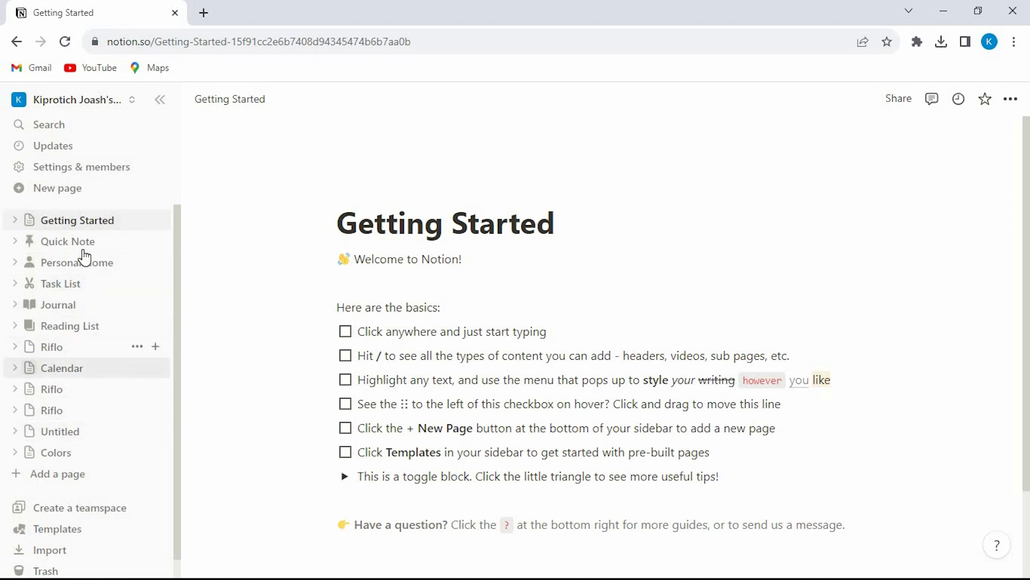
pyautogui.click(57, 188)
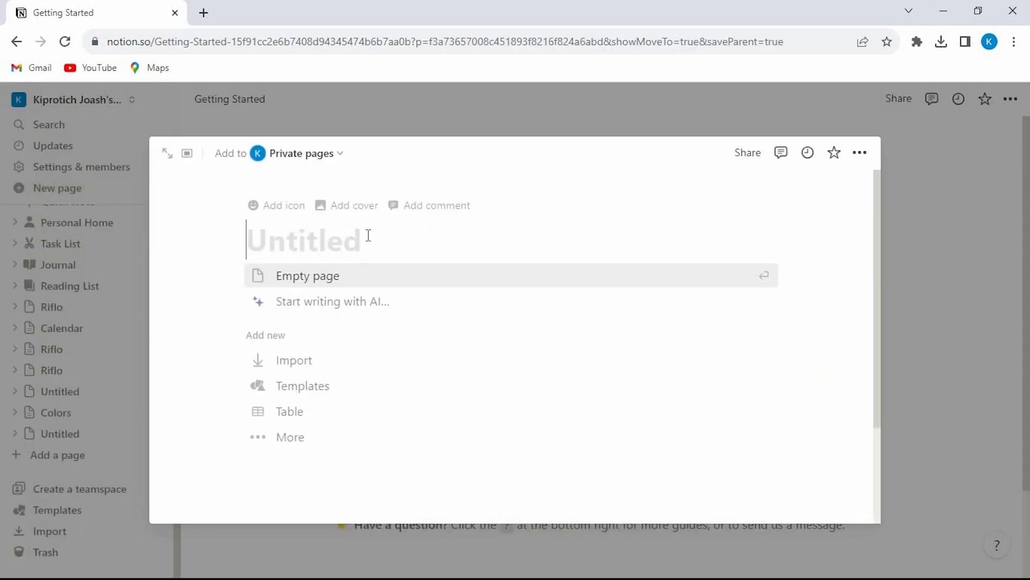
pyautogui.write('Resize')
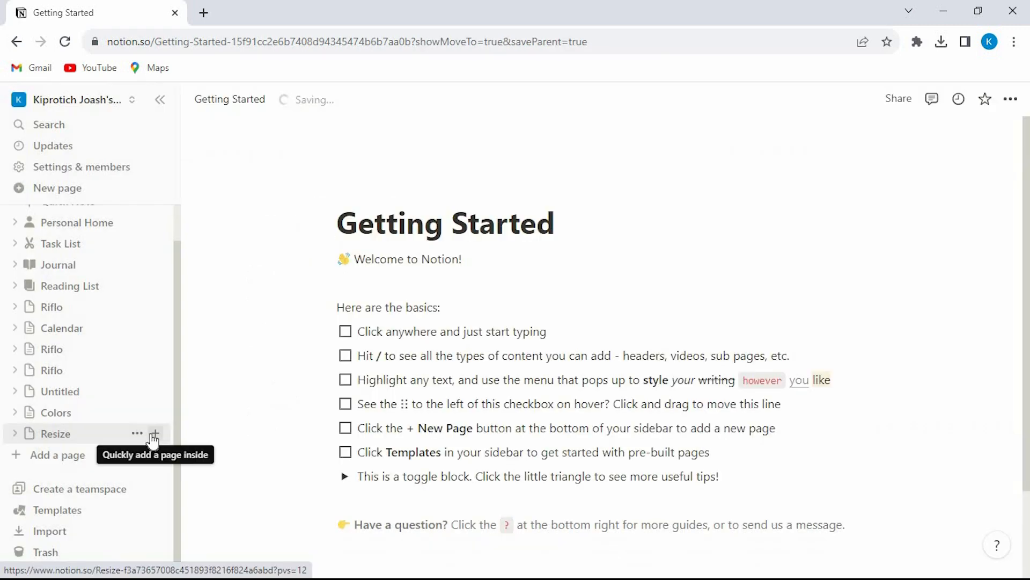
# Step: Add subpage 'Resize 2' under Resize as an inline calendar backed by a new database
pyautogui.click(155, 433)
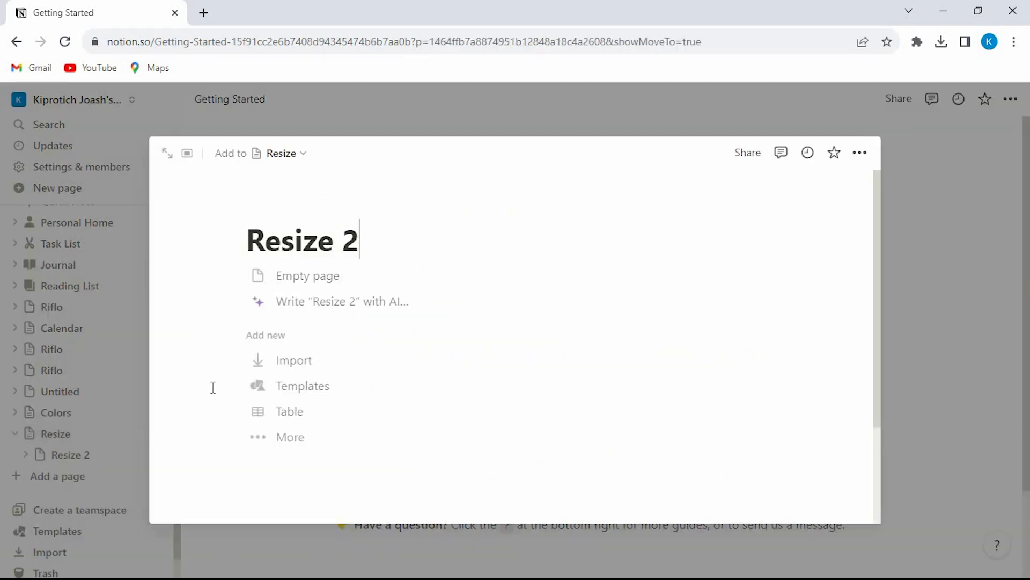
pyautogui.moveTo(293, 439)
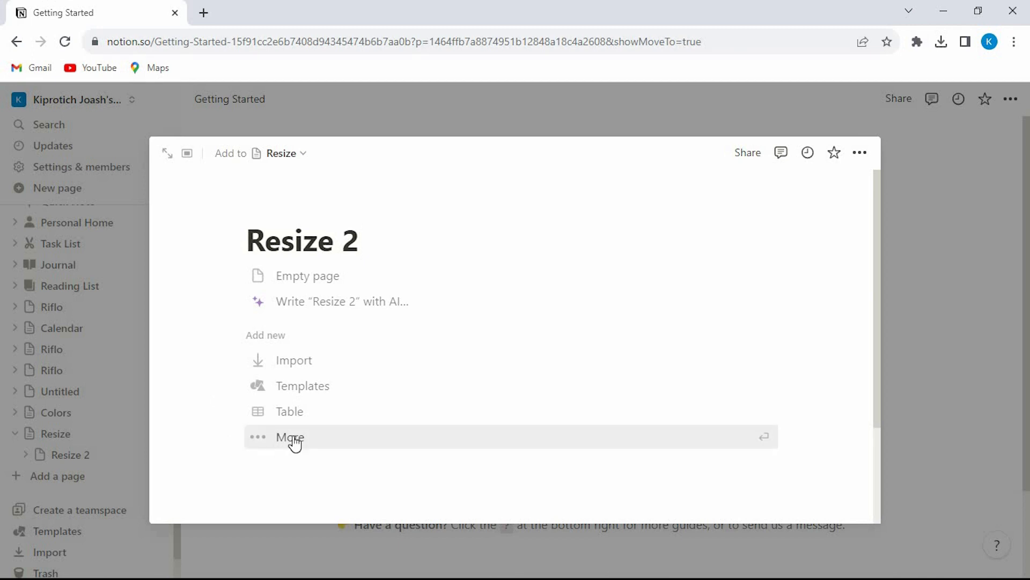
pyautogui.click(289, 436)
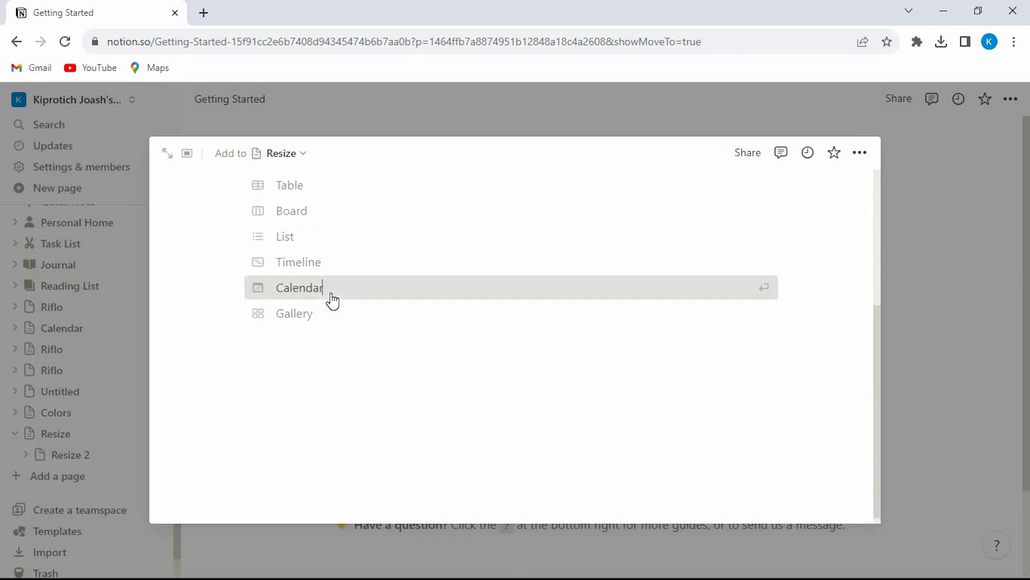
pyautogui.click(300, 287)
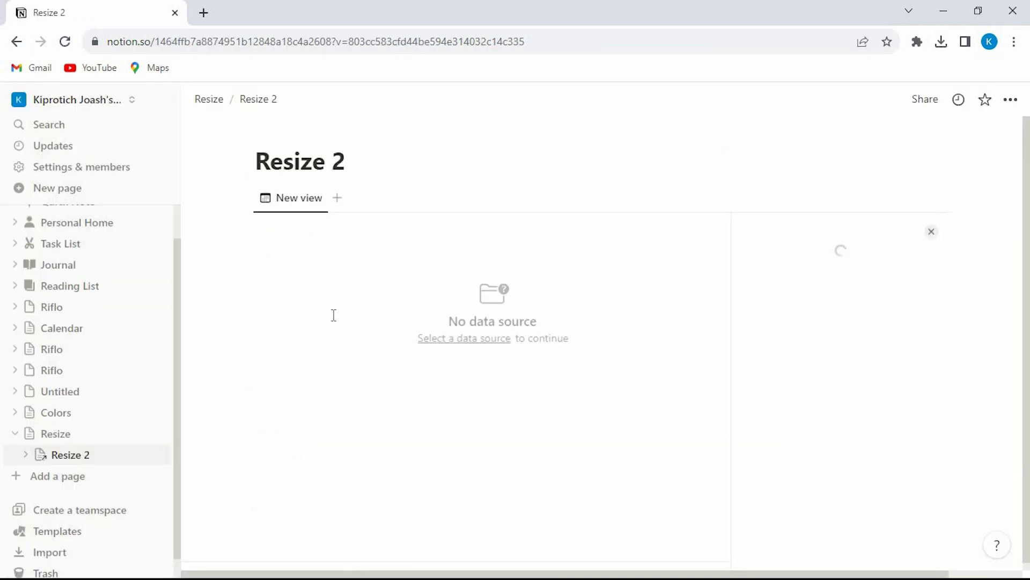
pyautogui.click(464, 337)
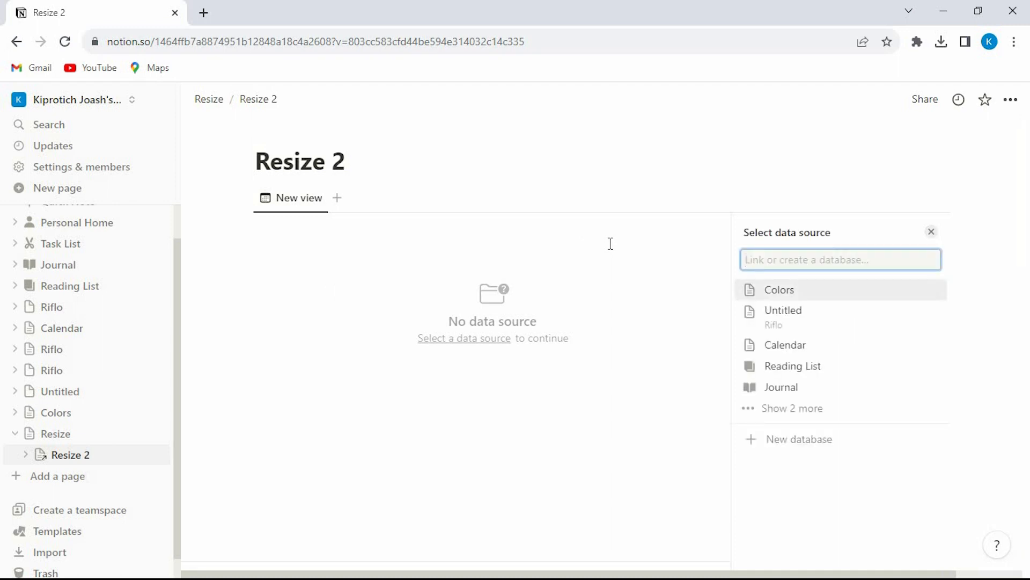
pyautogui.click(785, 345)
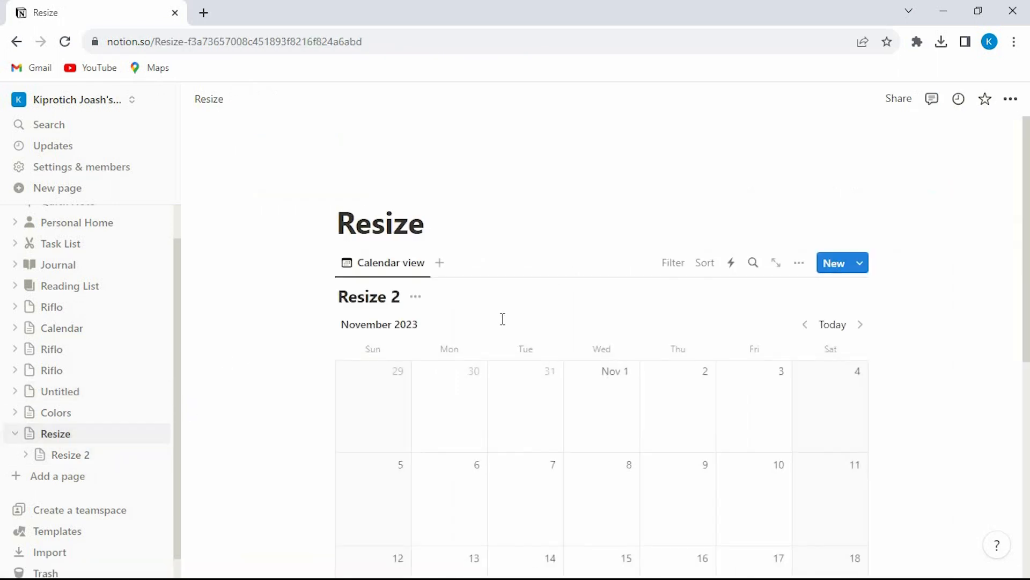
# Step: Scroll down and type /col to insert a column block for the calendar
pyautogui.scroll(-3)
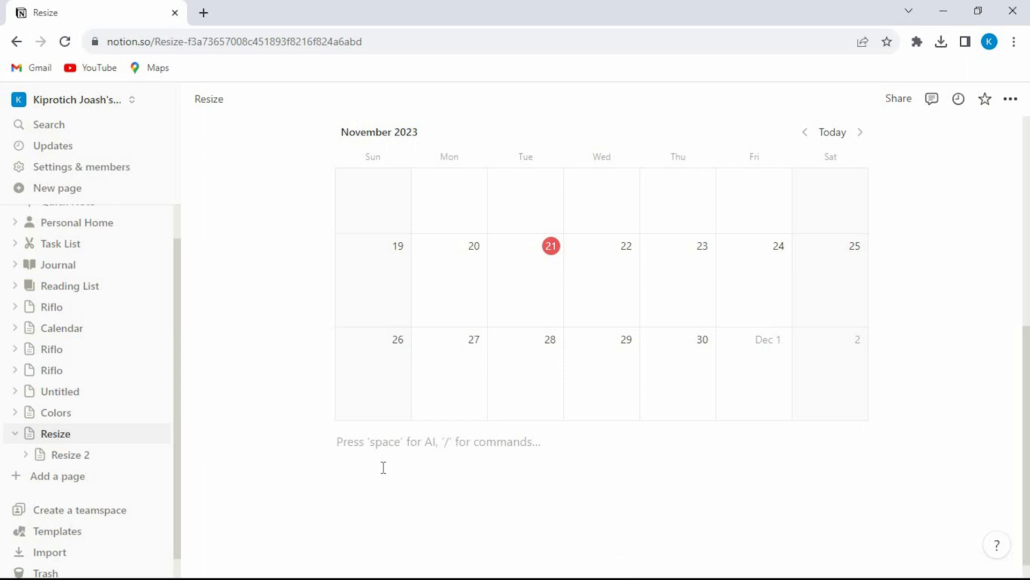
pyautogui.write('/')
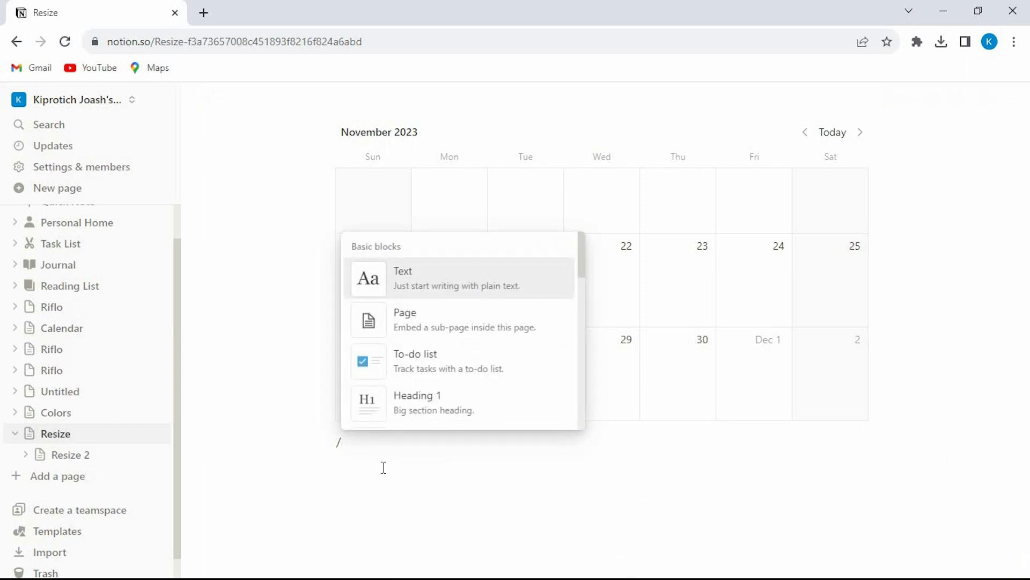
pyautogui.write('col')
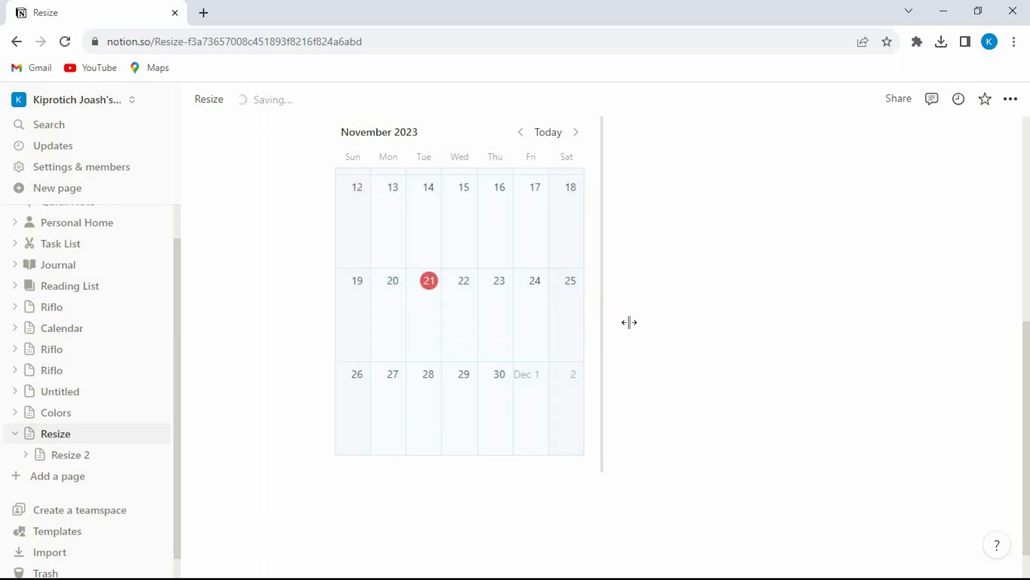
# Step: Drag the column divider right to widen the calendar, then minimize Chrome
pyautogui.moveTo(629, 322); pyautogui.dragTo(849, 322)
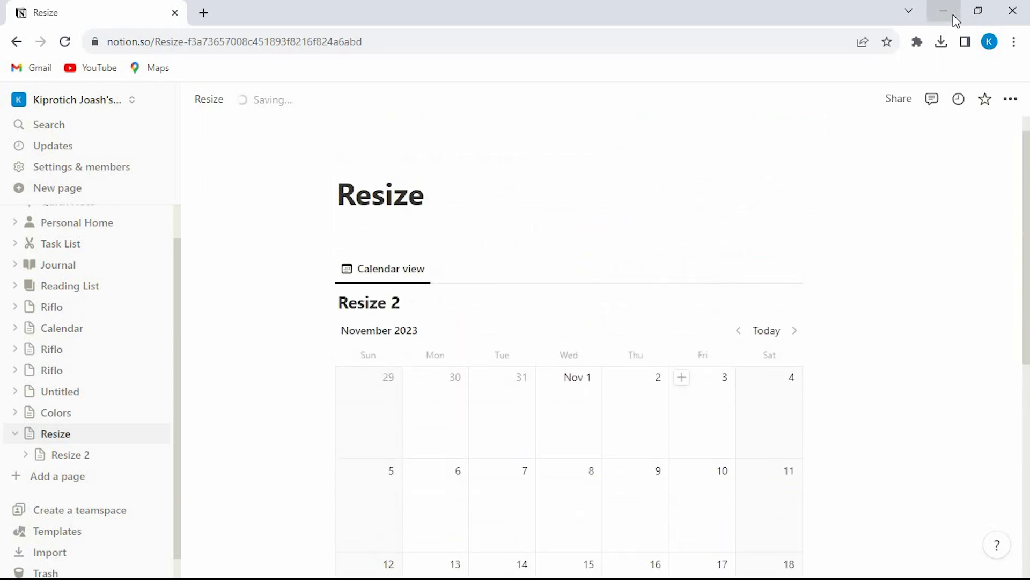
pyautogui.click(944, 11)
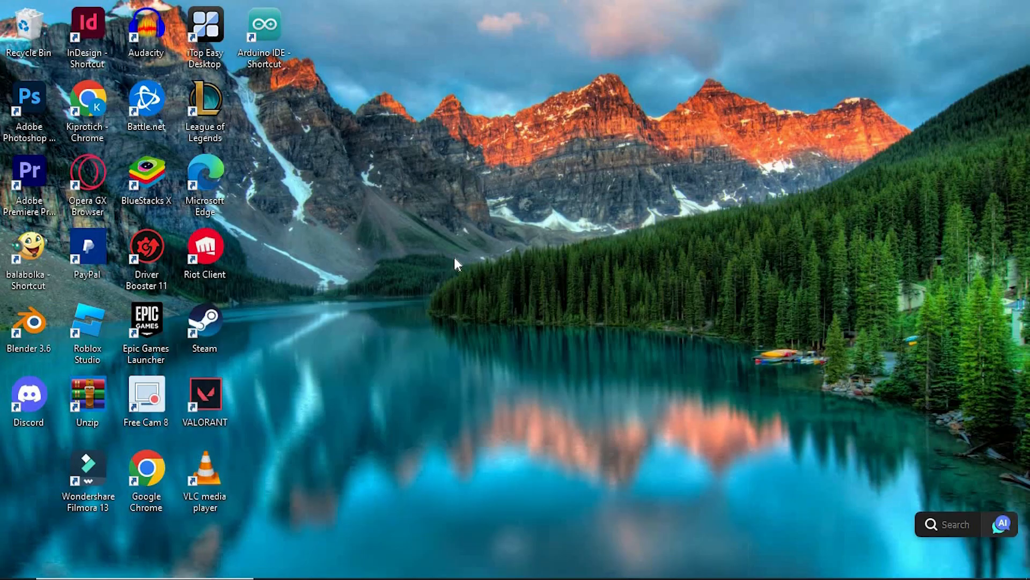